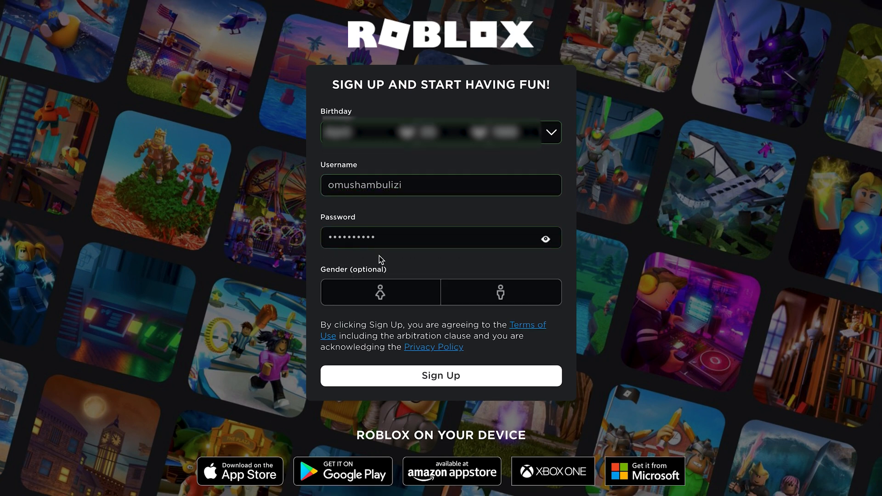
Choose a gender on the sign-up form and submit it to create the account
left_click(501, 292)
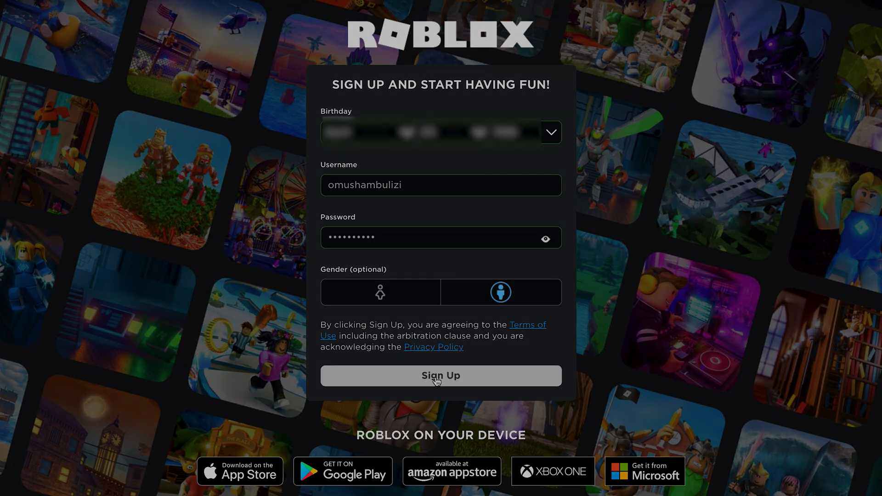
left_click(441, 376)
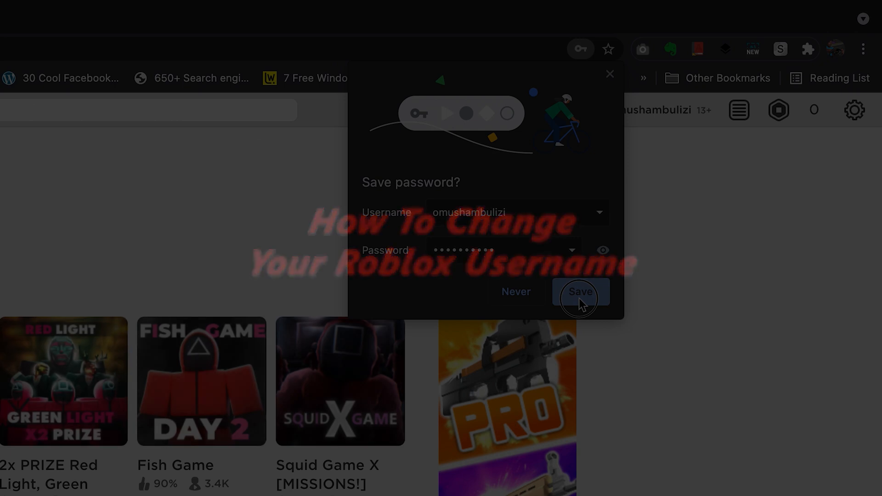
Save the new login in the browser, zoom in, and browse the account Settings page
left_click(580, 293)
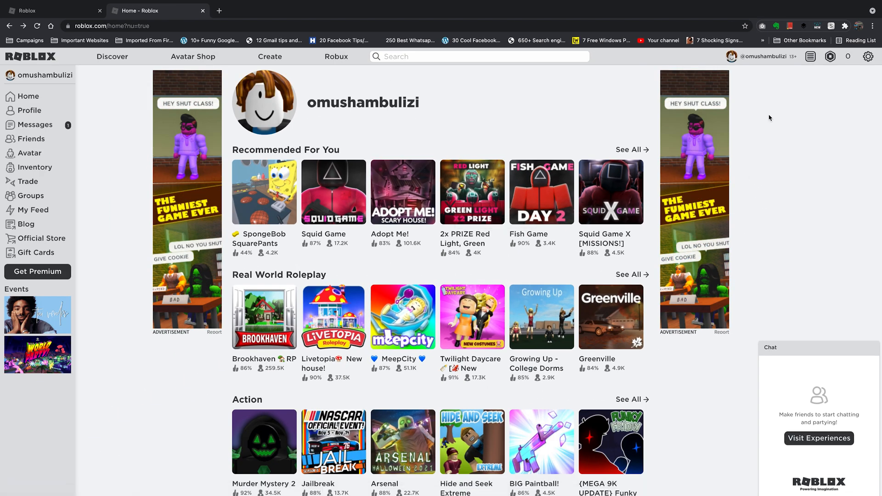
key("ctrl+plus")
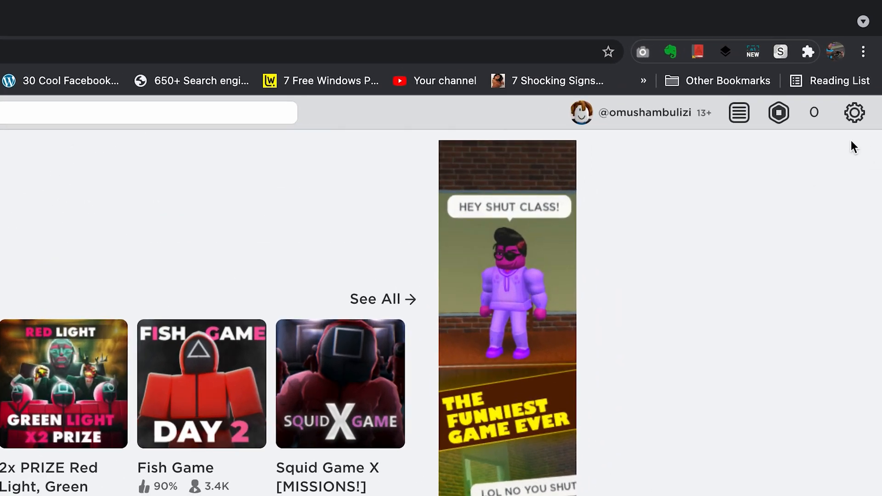
left_click(855, 112)
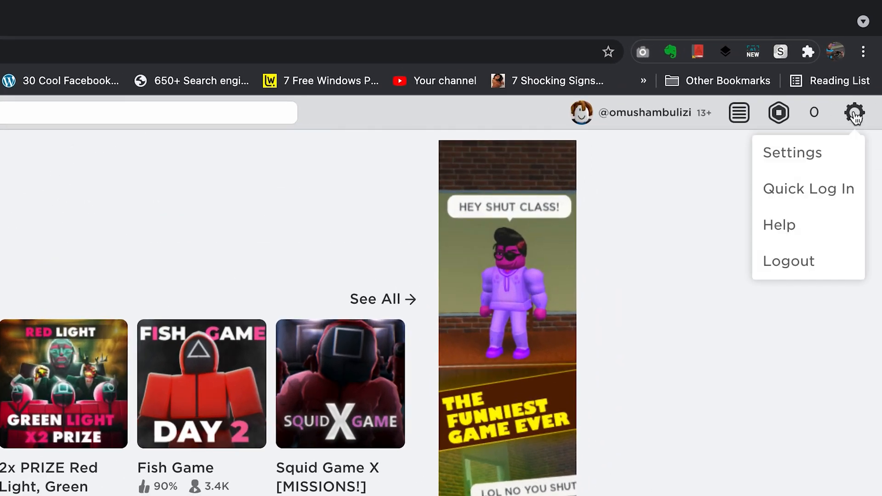
left_click(792, 153)
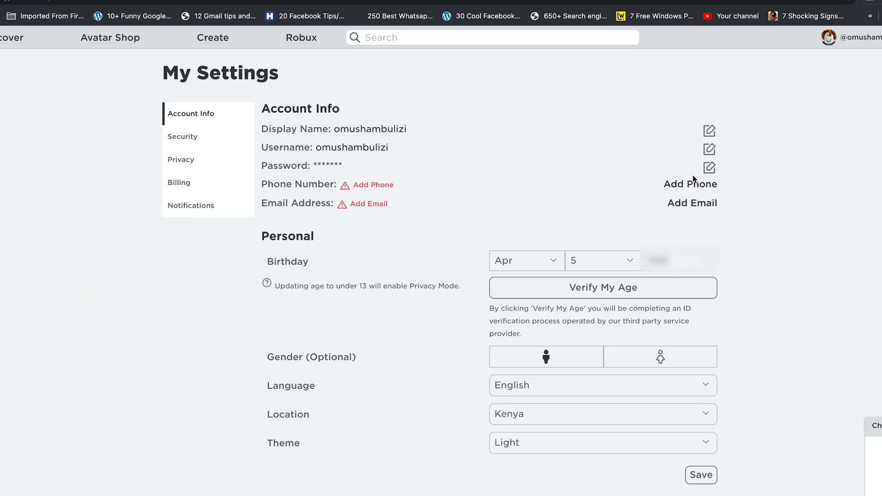
scroll("down", 3)
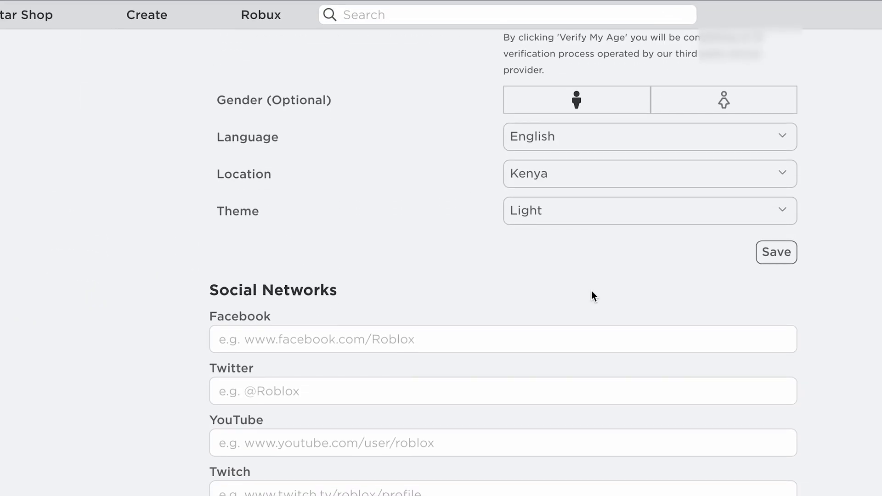
scroll("up", 3)
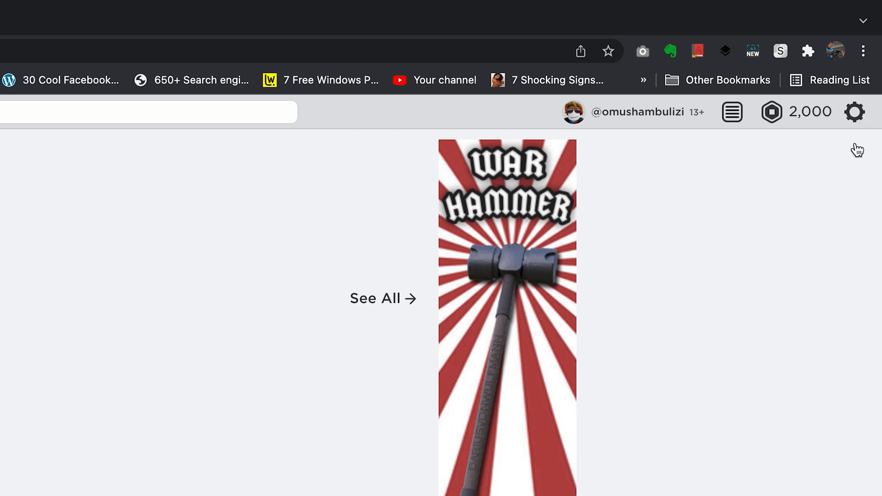
mouse_move(842, 287)
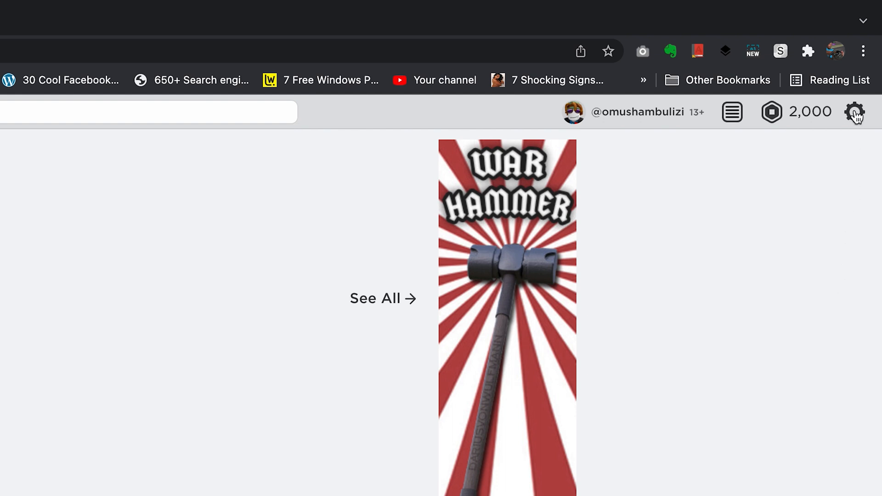
From the gear menu's Settings, start editing the username via its pencil icon
left_click(855, 111)
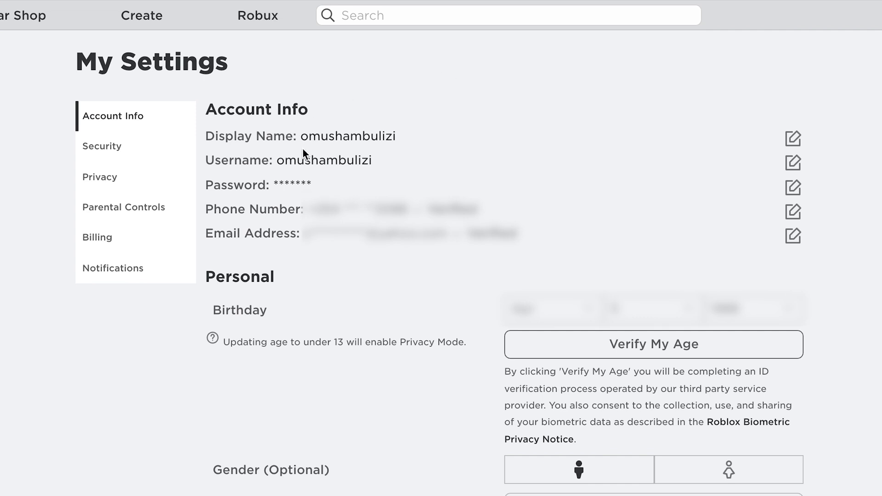
mouse_move(690, 174)
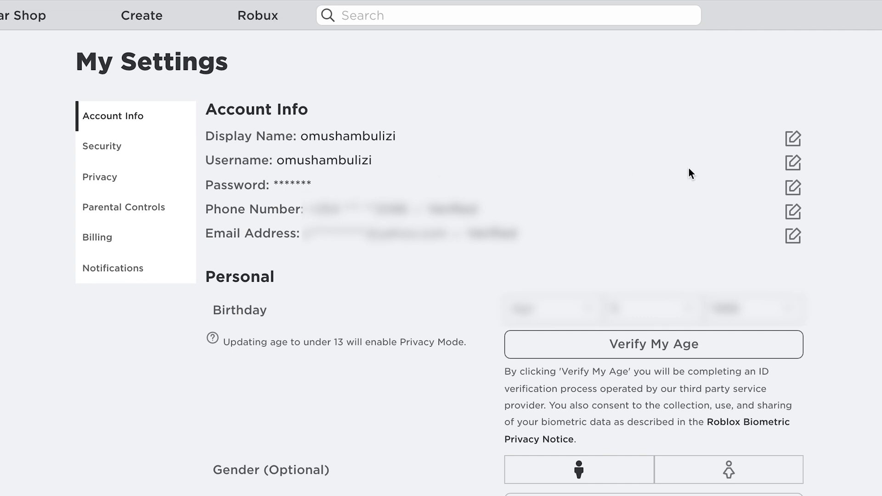
mouse_move(793, 163)
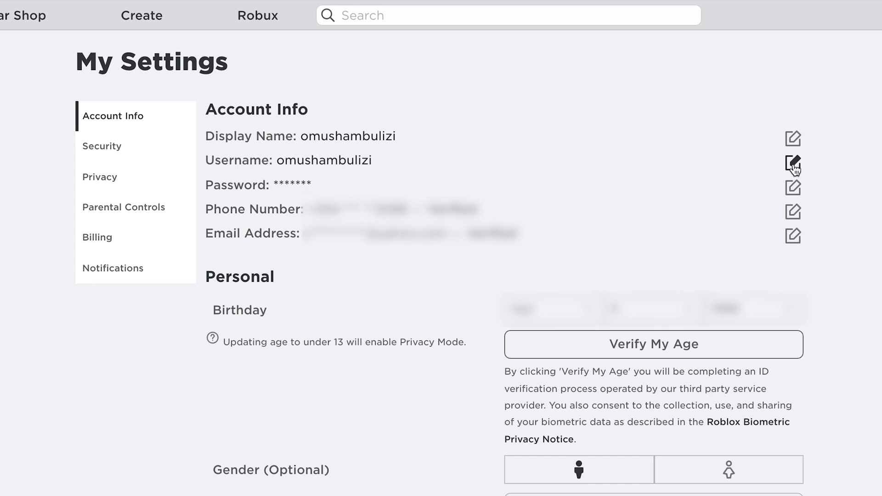
mouse_move(793, 164)
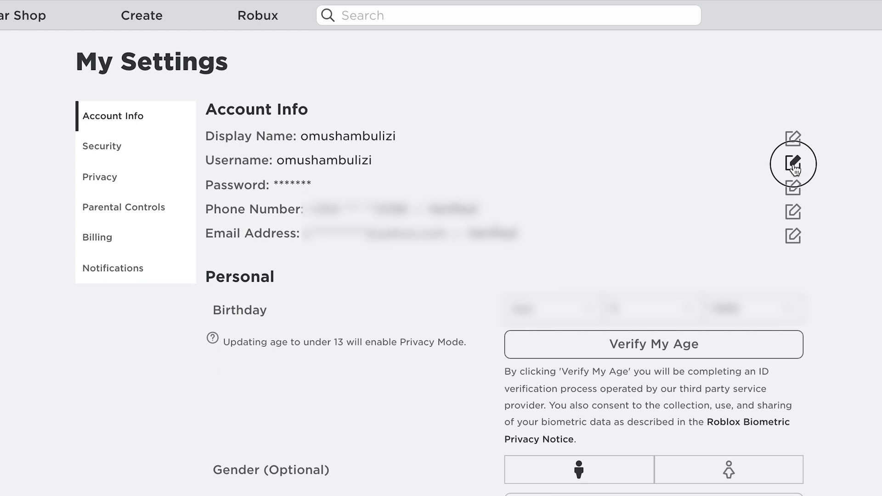
left_click(793, 165)
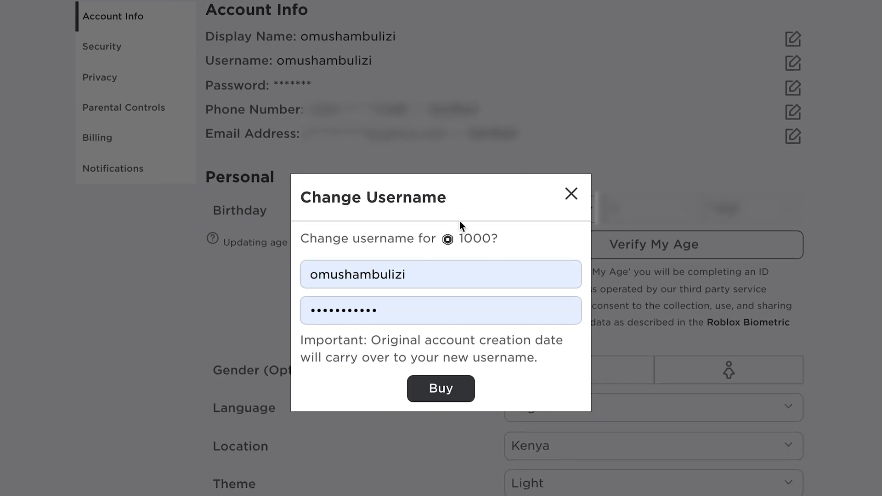
mouse_move(427, 241)
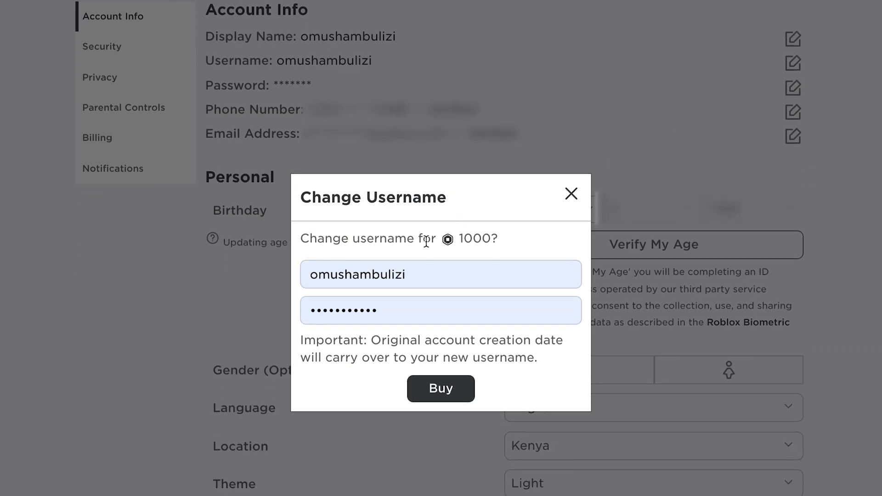
Select the entire current username in the Change Username dialog's name box
double_click(475, 238)
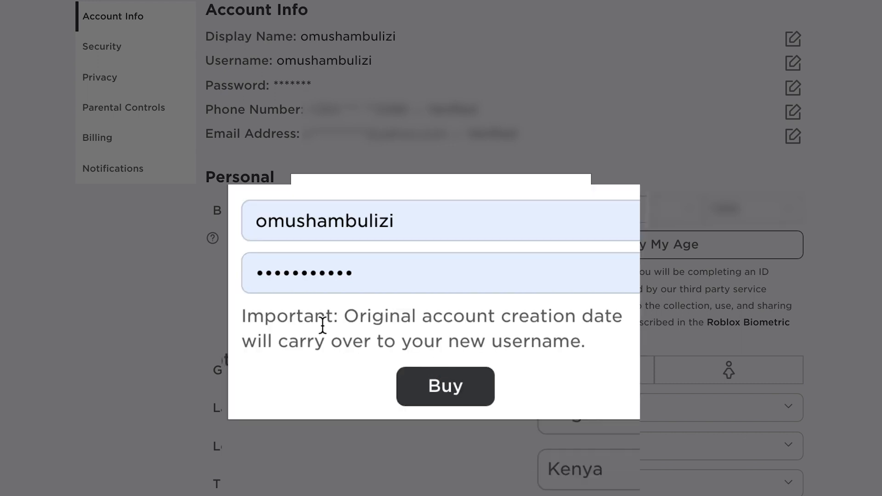
mouse_move(560, 326)
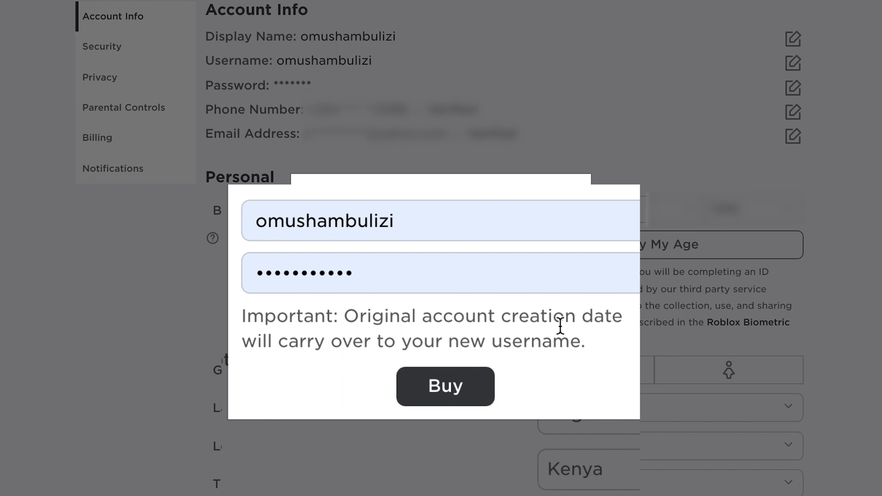
mouse_move(514, 346)
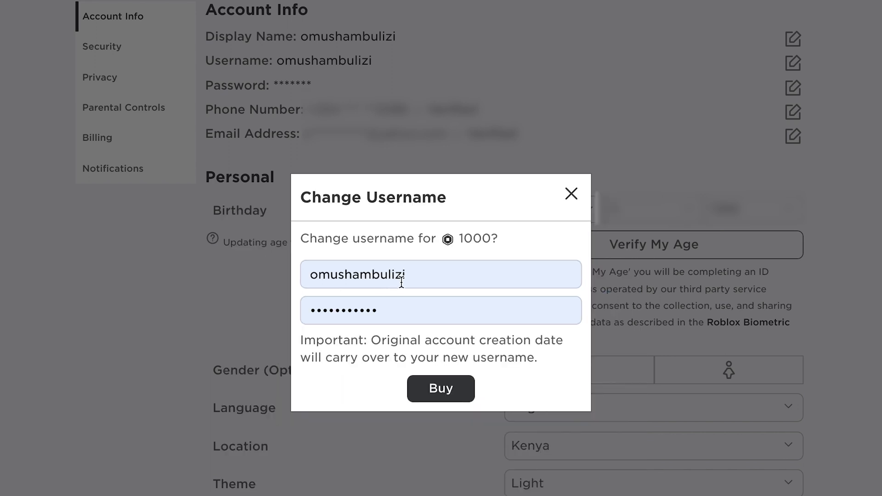
left_click(393, 274)
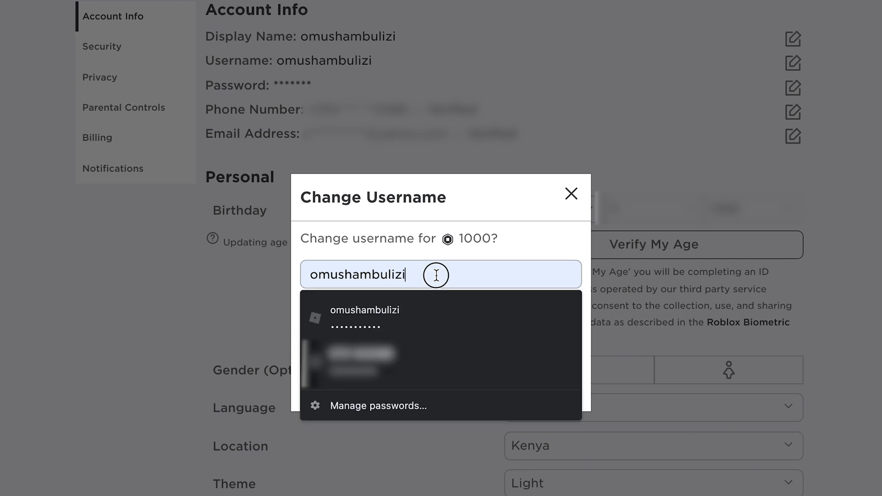
triple_click(356, 275)
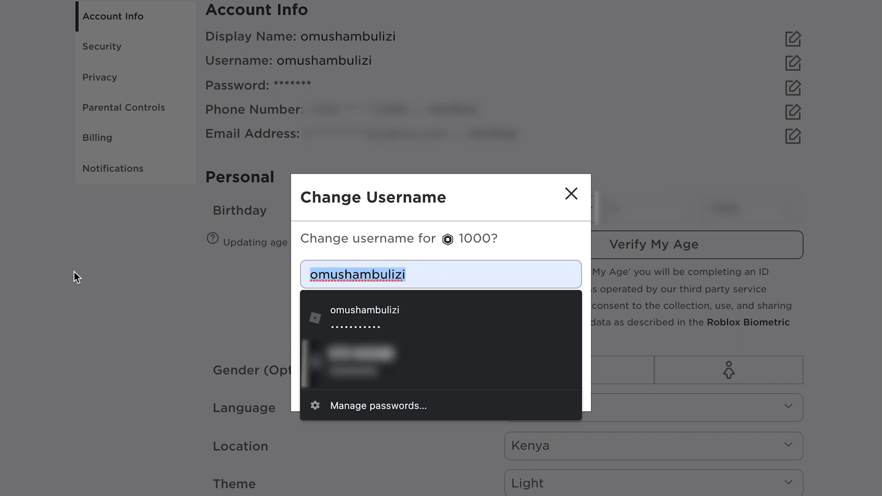
Enter 'webproeducation' as the new username
type("c")
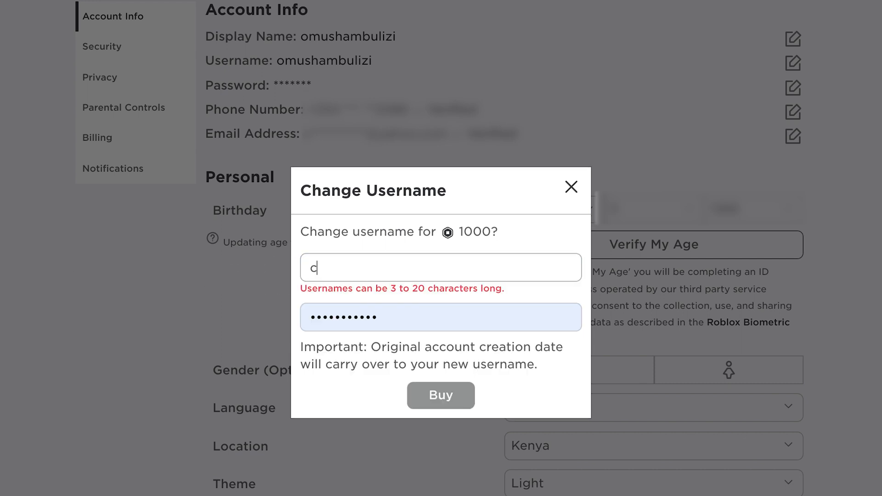
type("webproeducation")
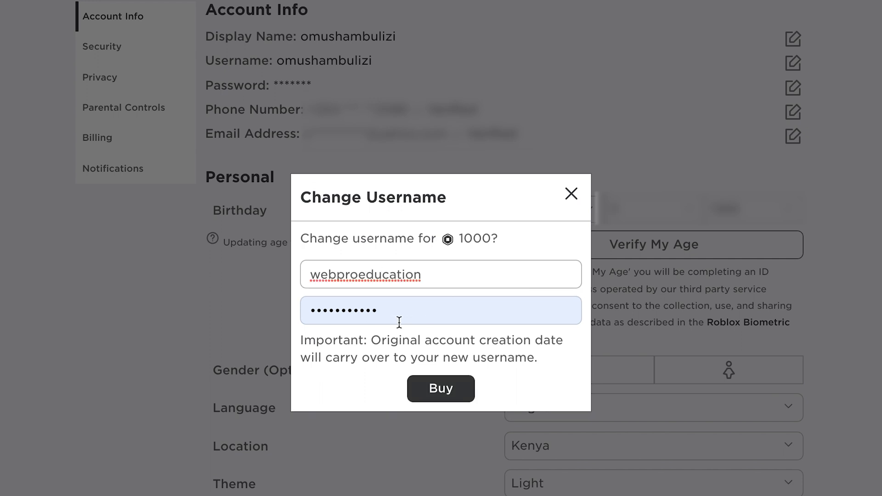
mouse_move(503, 393)
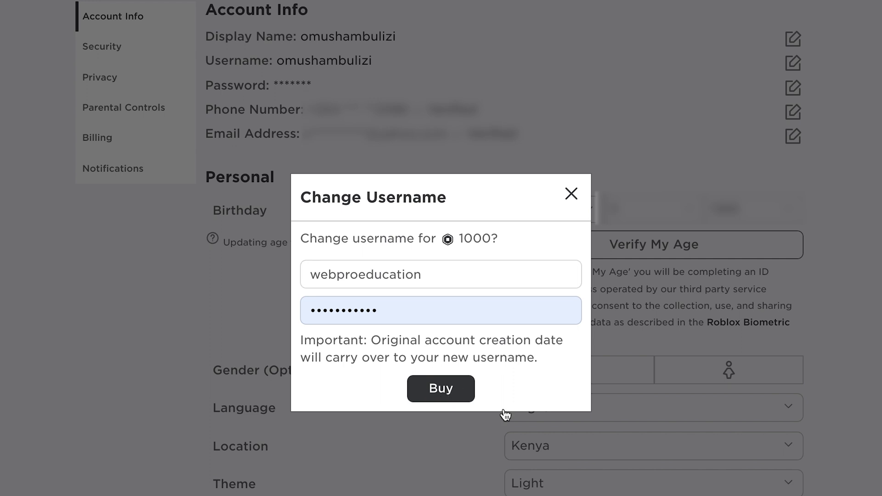
Buy the 1,000-Robux username change, save the login, and dismiss the success message
left_click(441, 388)
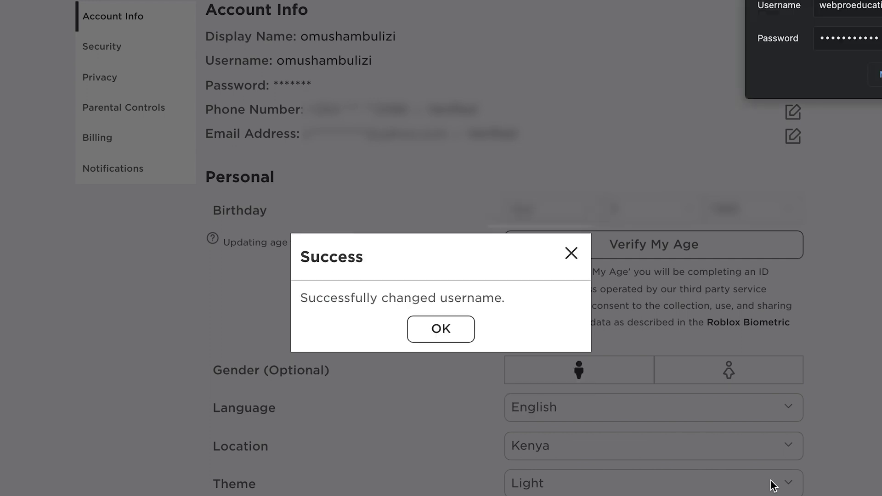
left_click(666, 201)
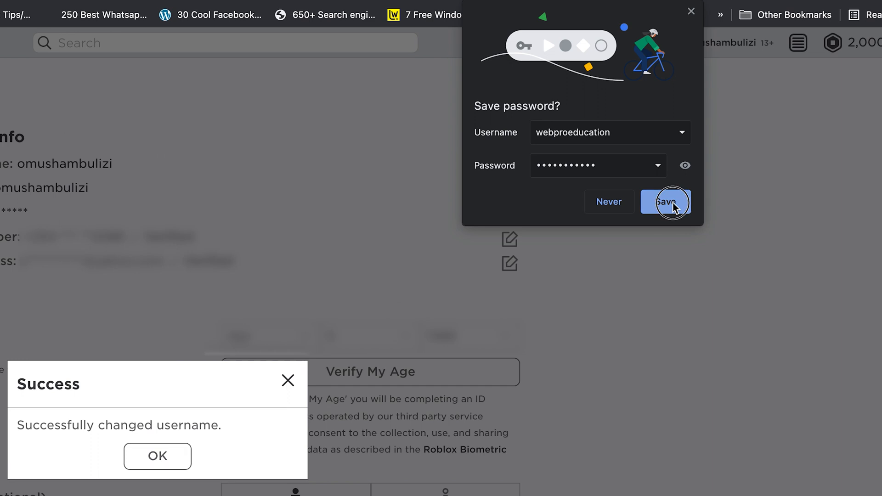
left_click(666, 202)
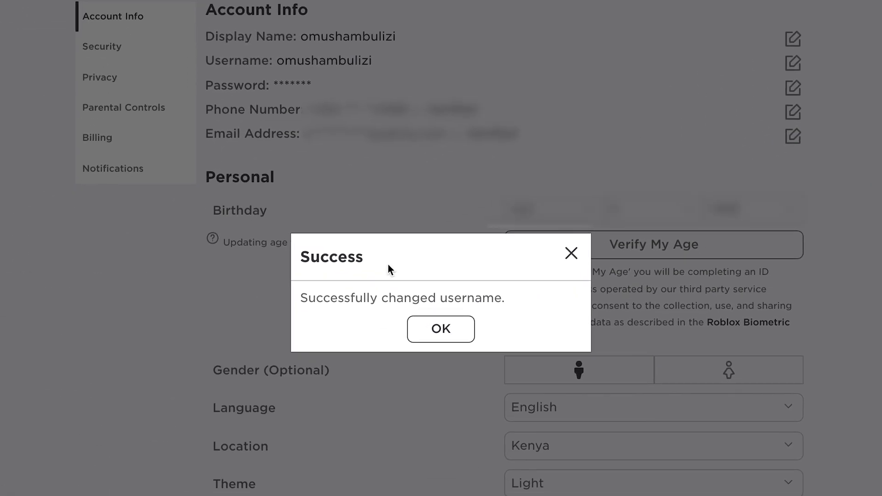
mouse_move(404, 304)
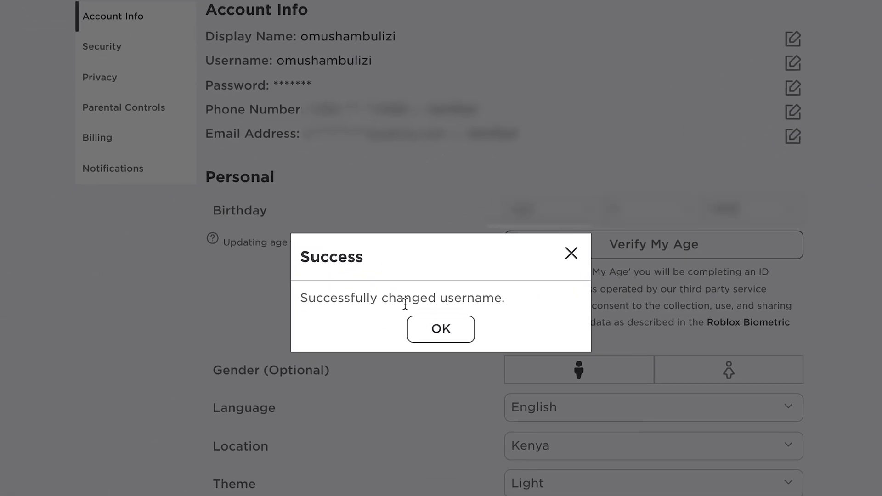
left_click(440, 329)
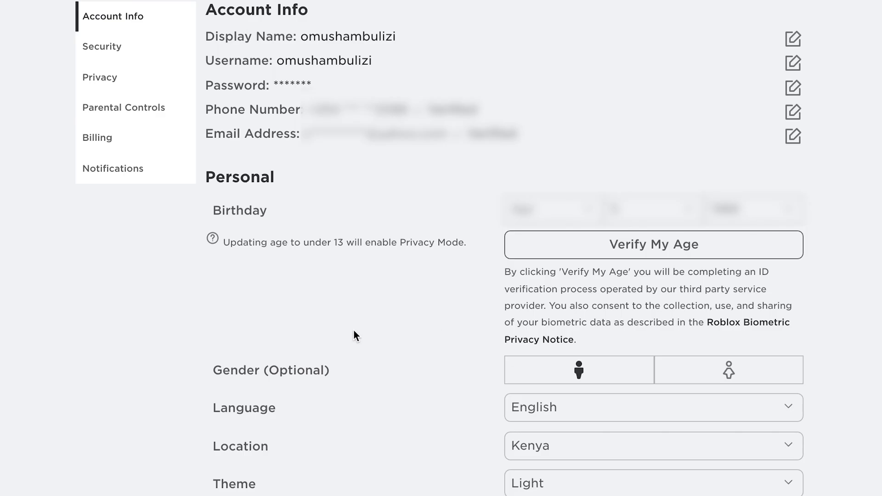
scroll("up", 3)
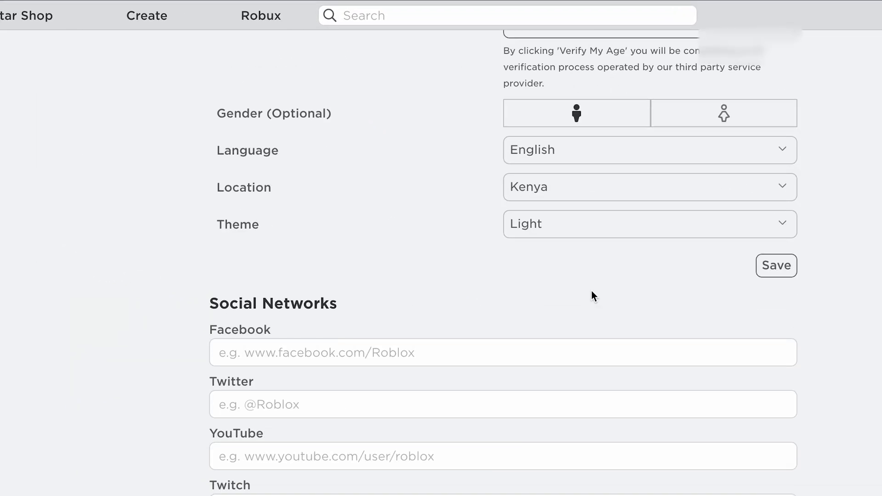
scroll("up", 3)
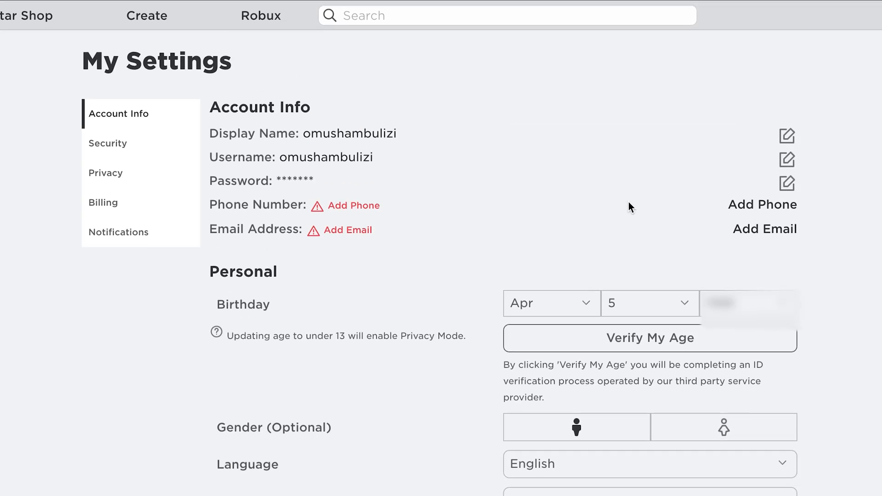